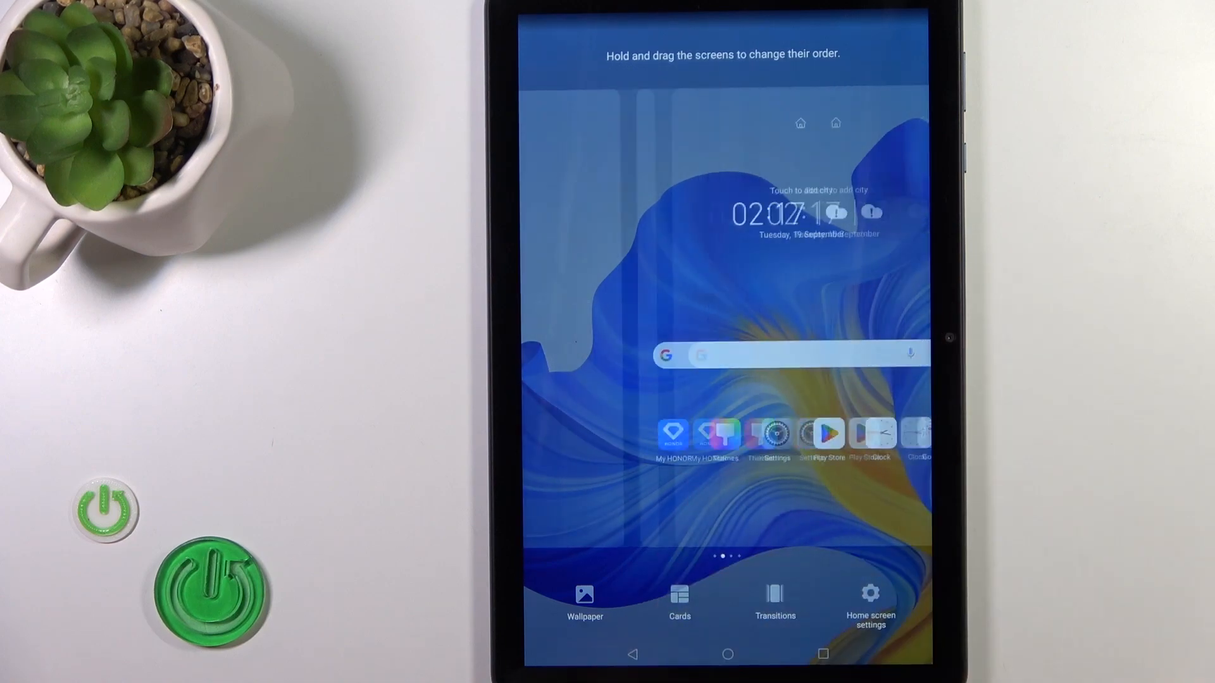
Turn off the Google Discover toggle in Home screen settings, recheck it, and exit to home.
{"action": "left_click", "coordinate": [870, 603]}
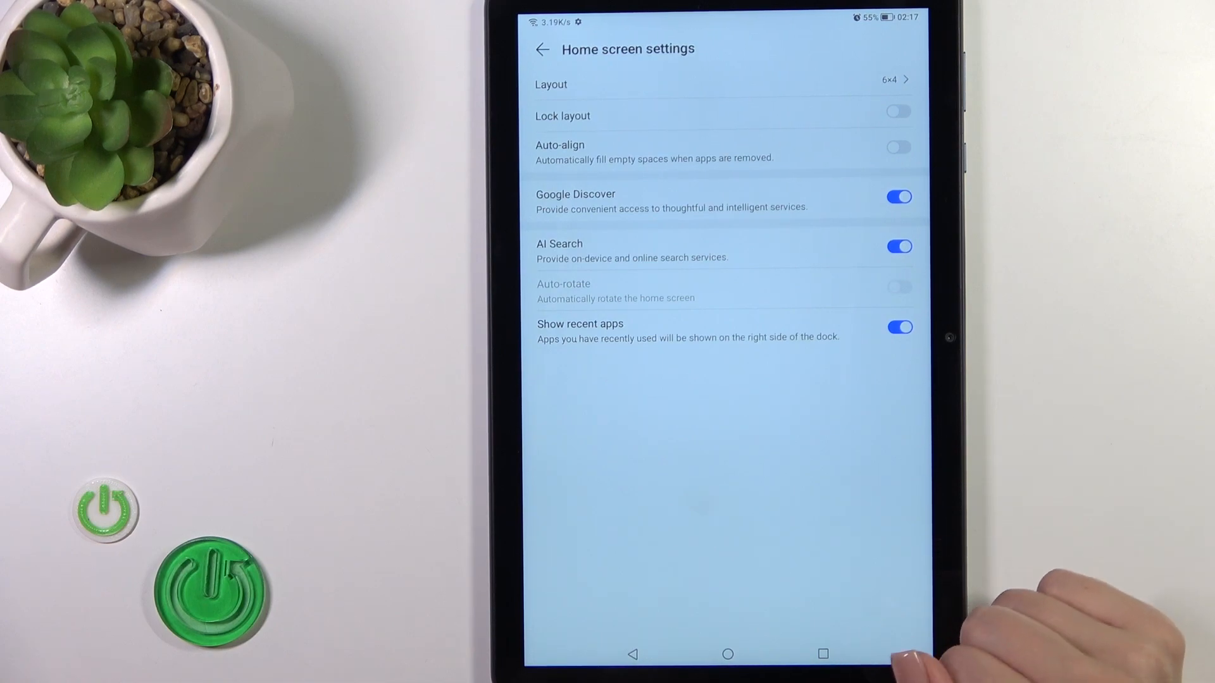
{"action": "left_click", "coordinate": [898, 196]}
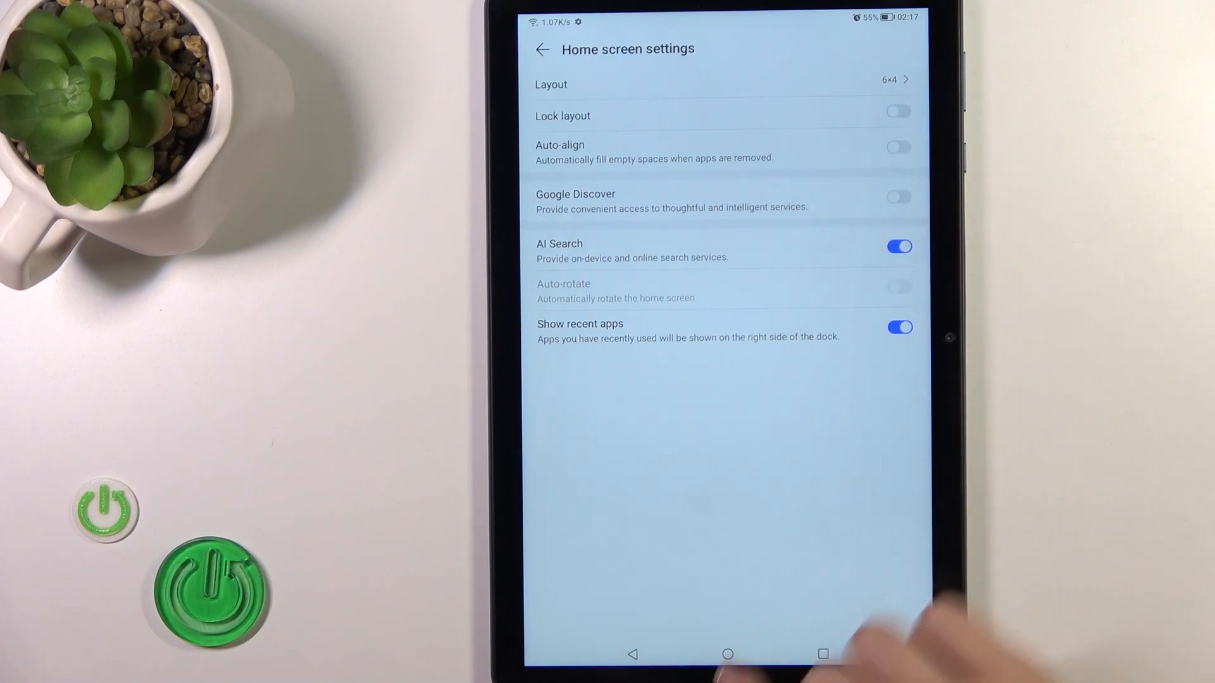
{"action": "left_click", "coordinate": [726, 654]}
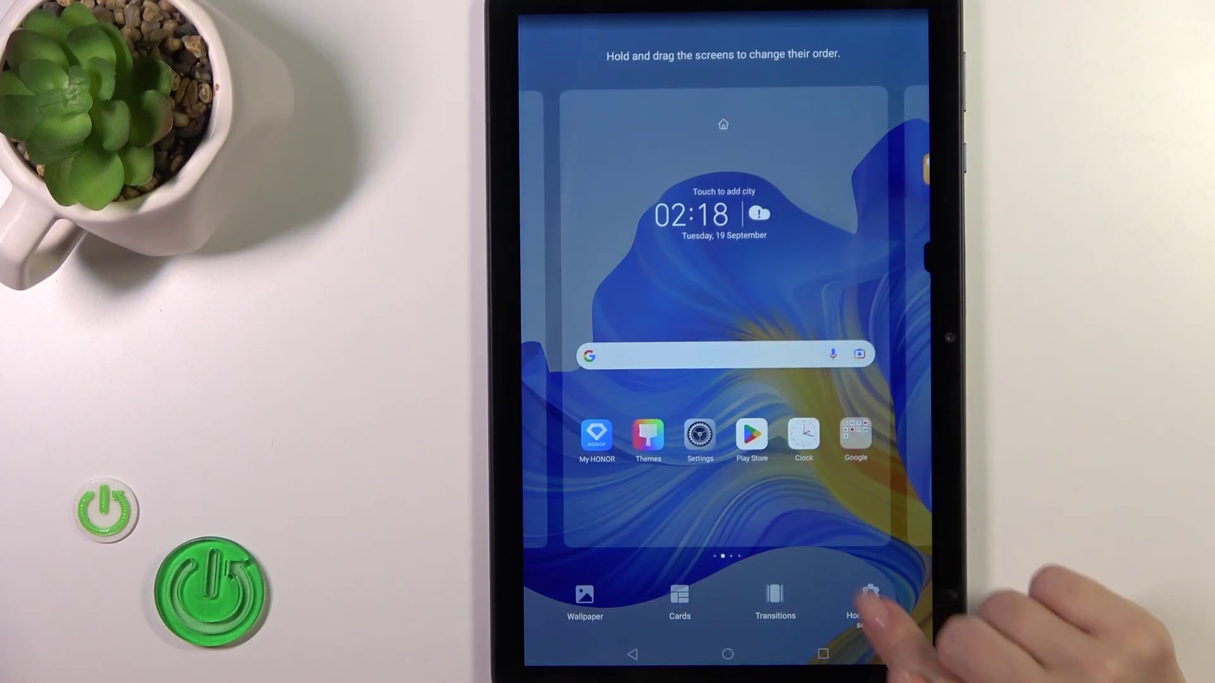
{"action": "left_click", "coordinate": [870, 604]}
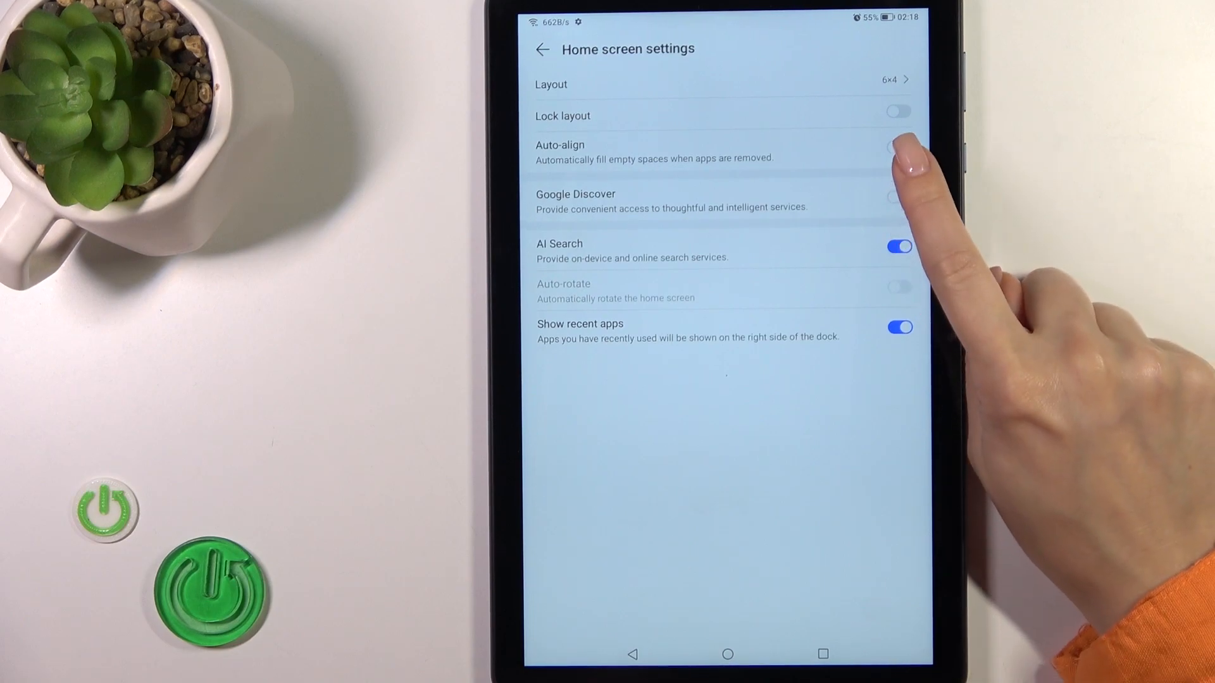
{"action": "left_click", "coordinate": [727, 654]}
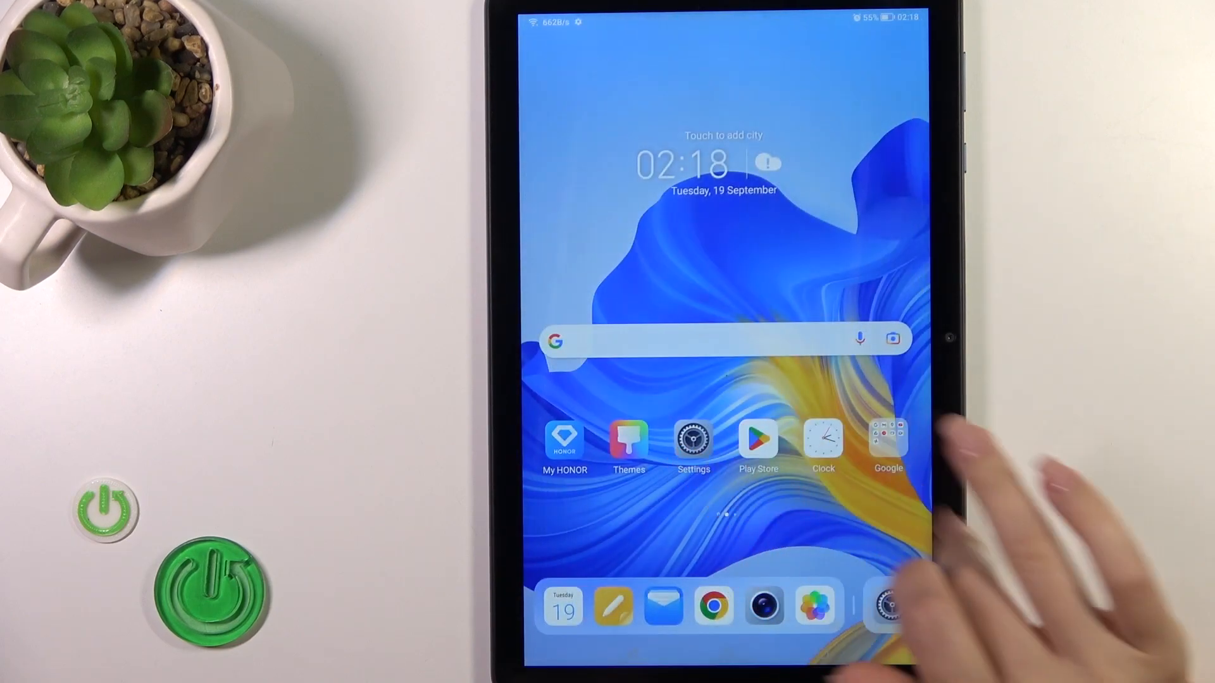